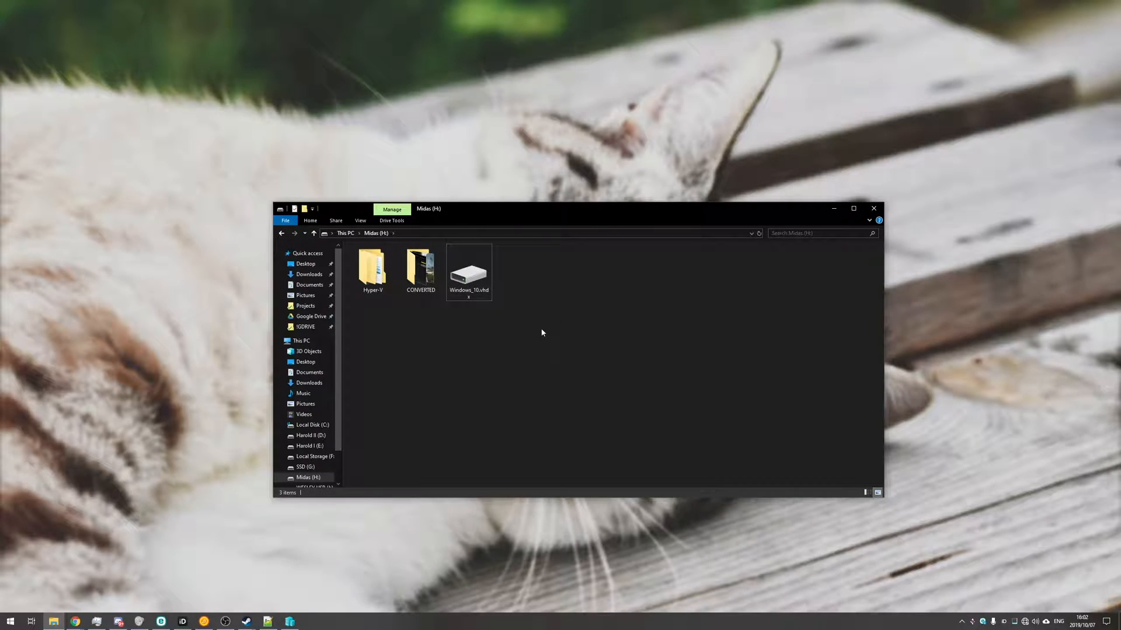
Select the Windows_10.vhdx disk image on the Midas (H:) drive
click(468, 272)
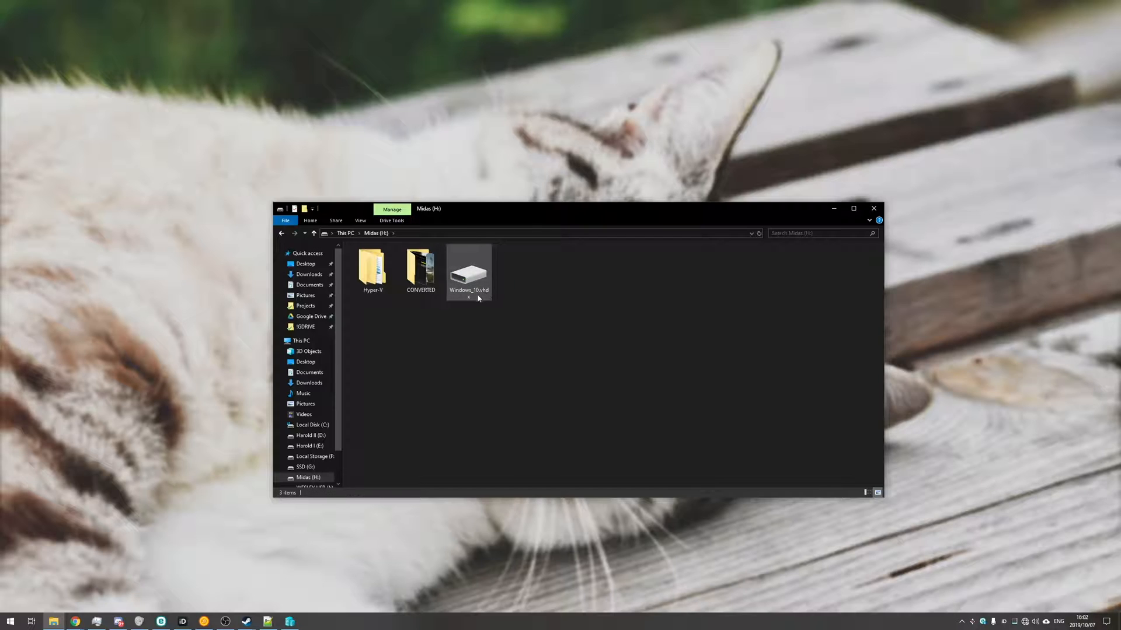
mouse_move(468, 297)
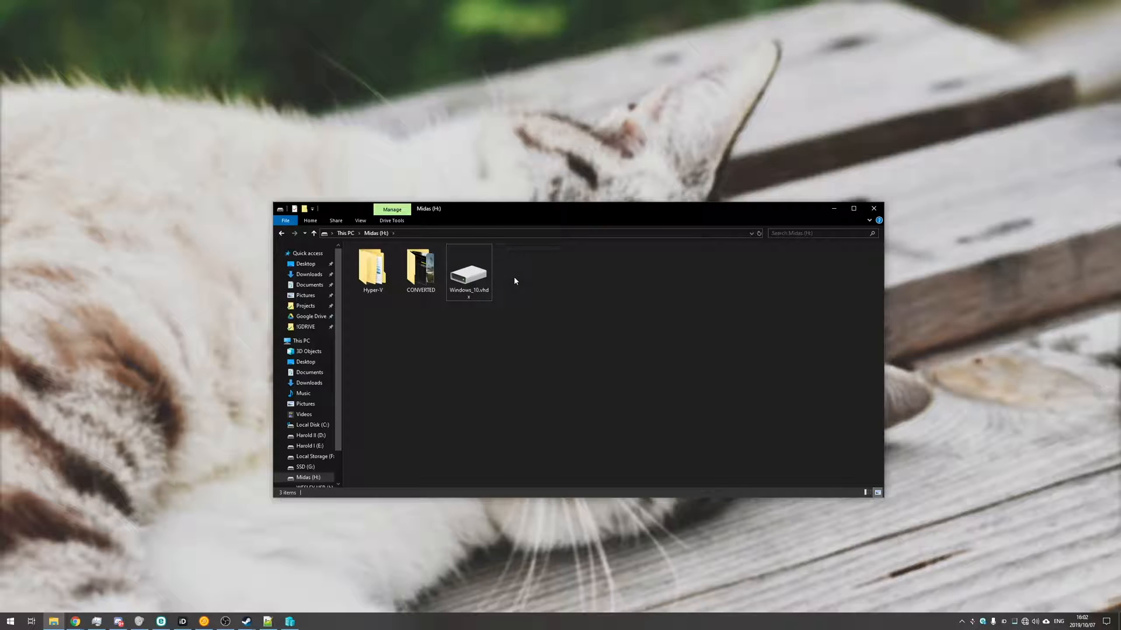
mouse_move(472, 275)
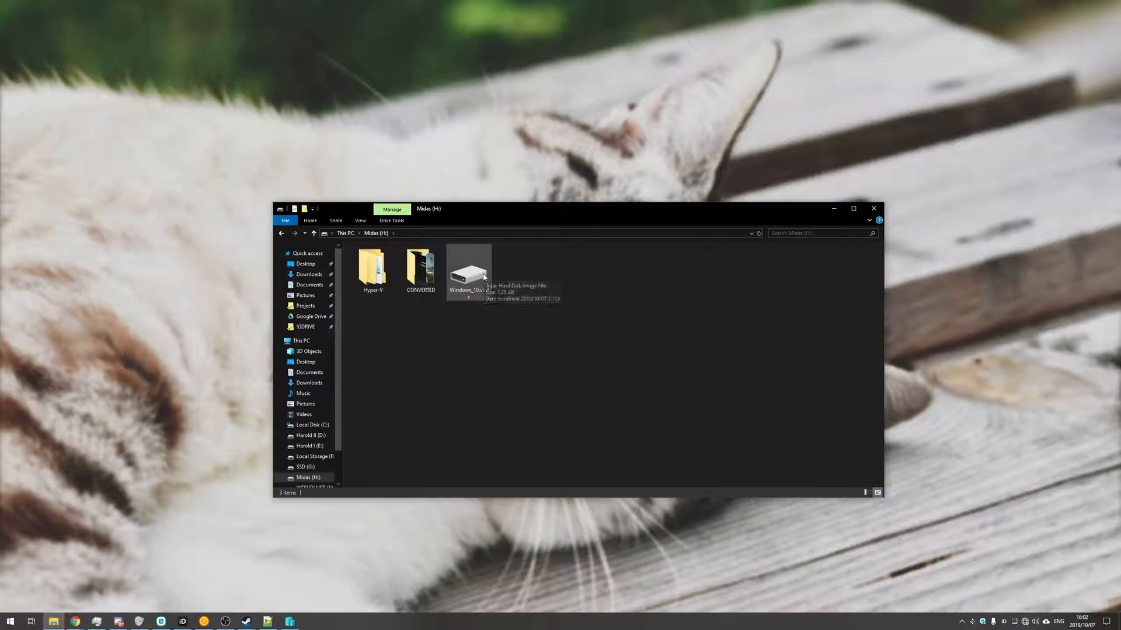
mouse_move(485, 268)
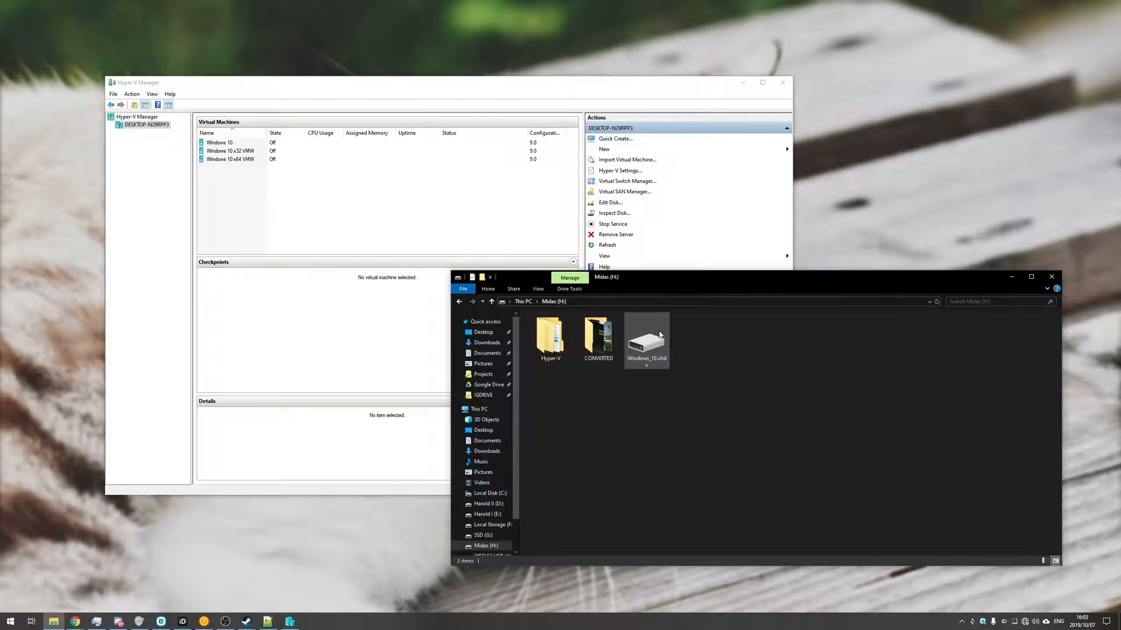
Start a new virtual hard disk in Hyper-V Manager, then cancel that wizard
click(646, 340)
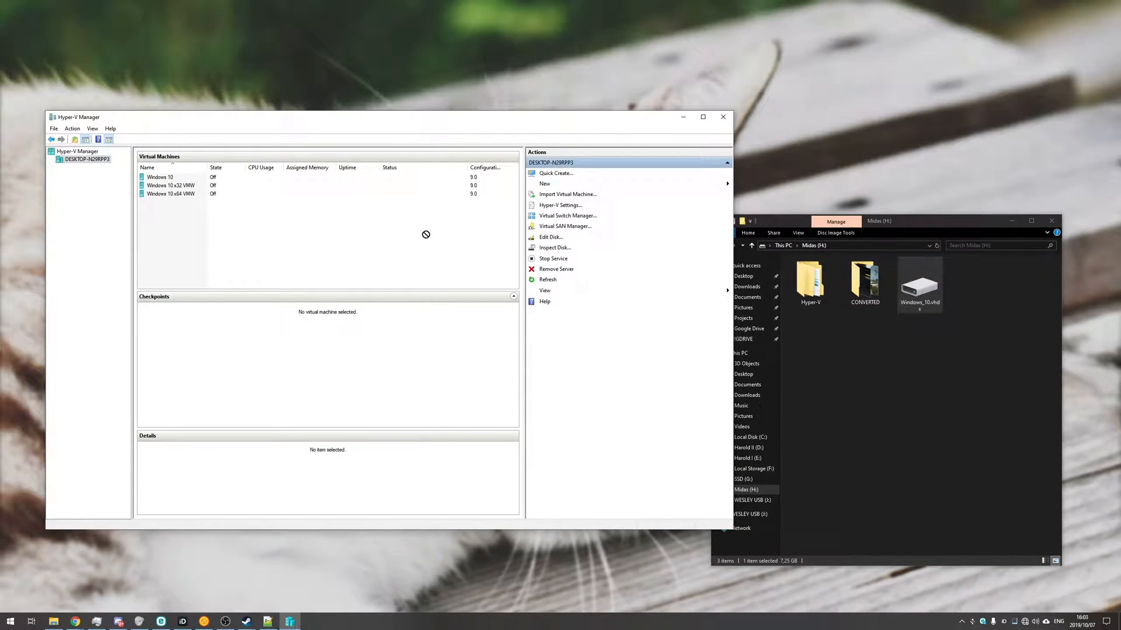
click(544, 184)
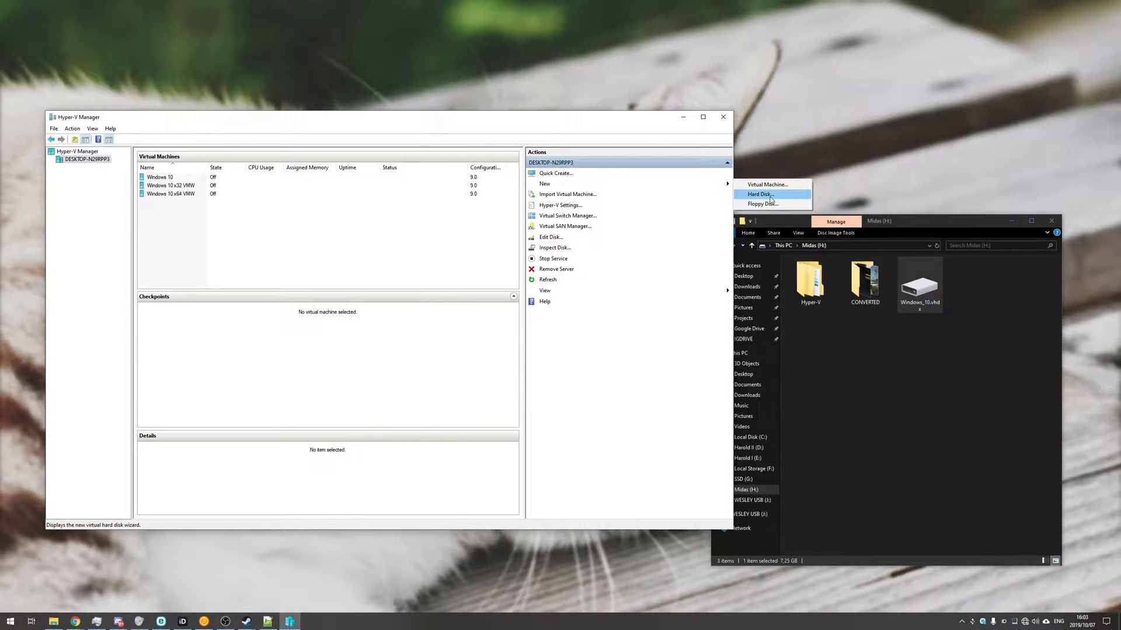
click(759, 194)
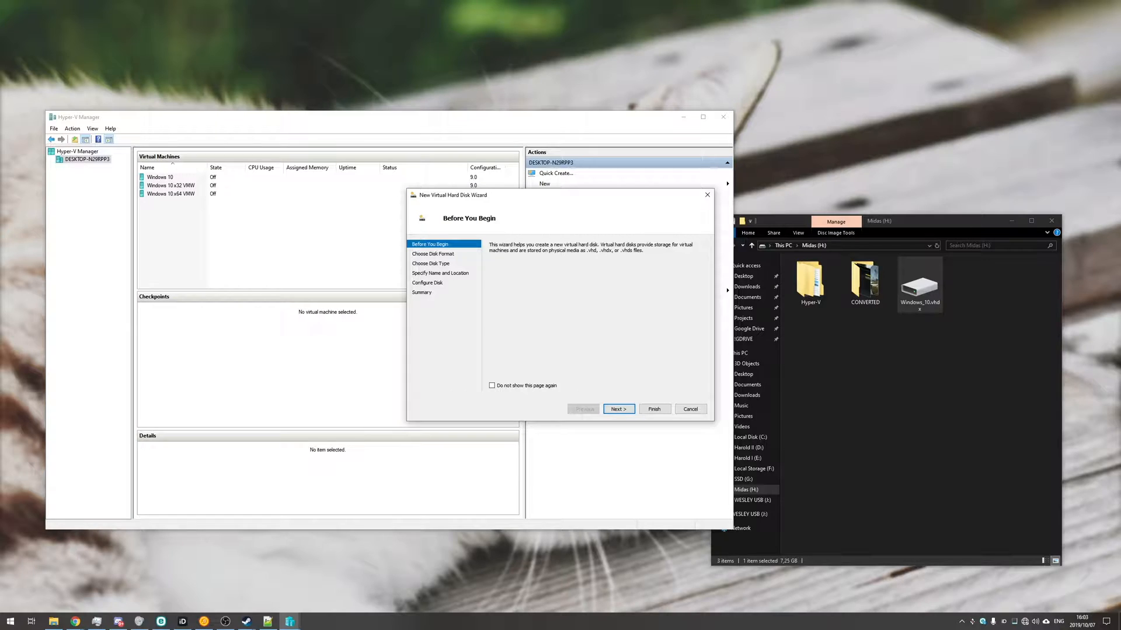
click(689, 409)
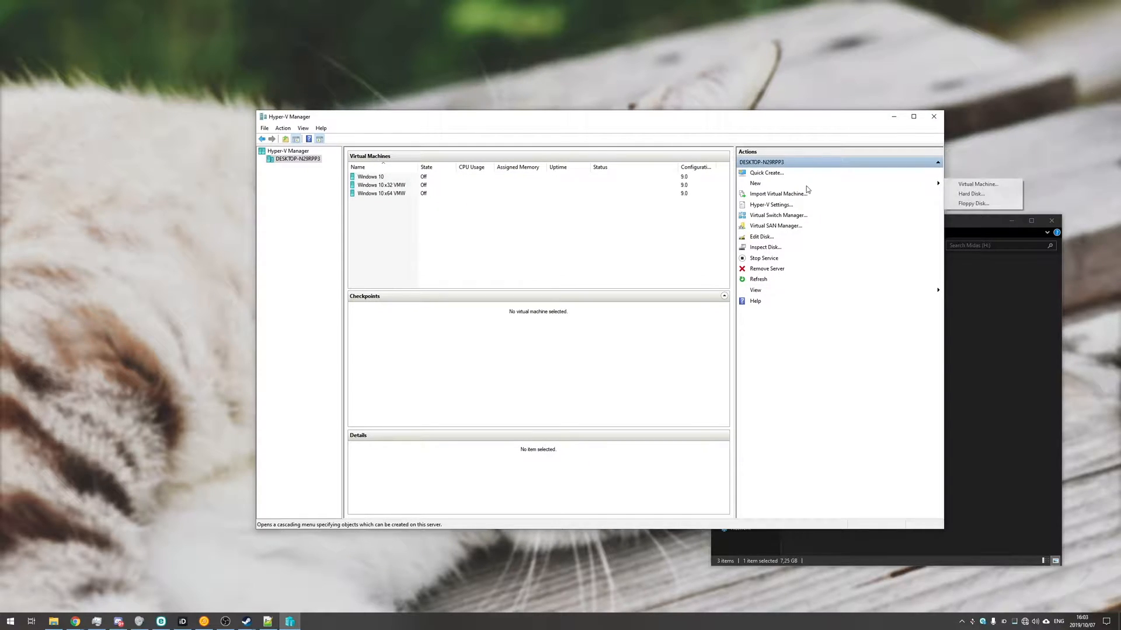
Name the new virtual machine 'Windows Temp' and store it in H:\temp\
click(978, 184)
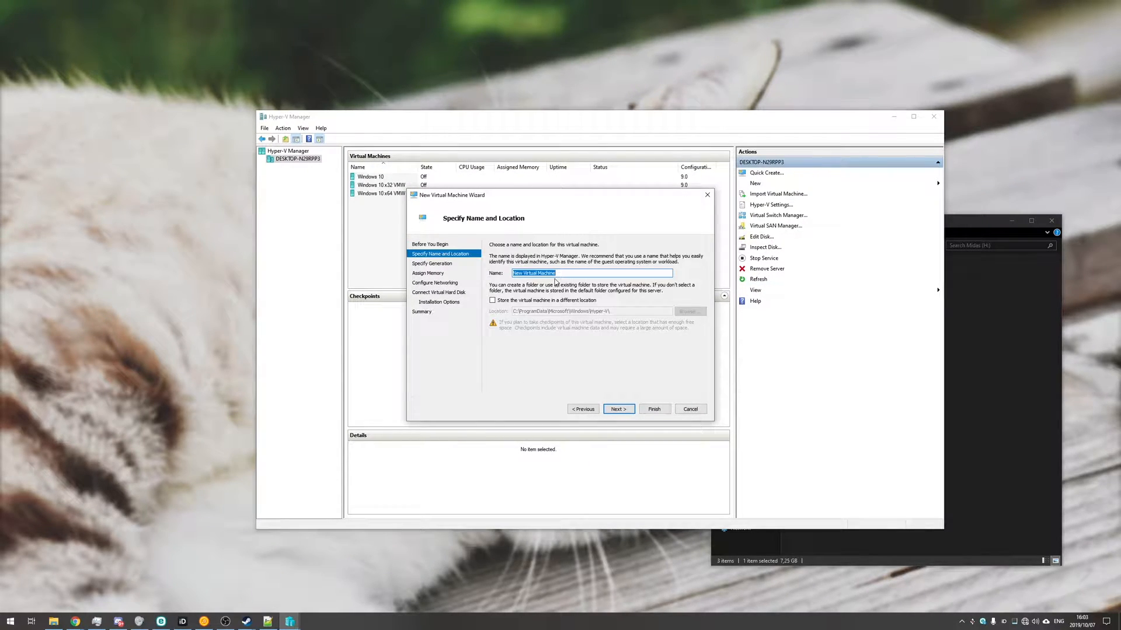
text(Windows Temp)
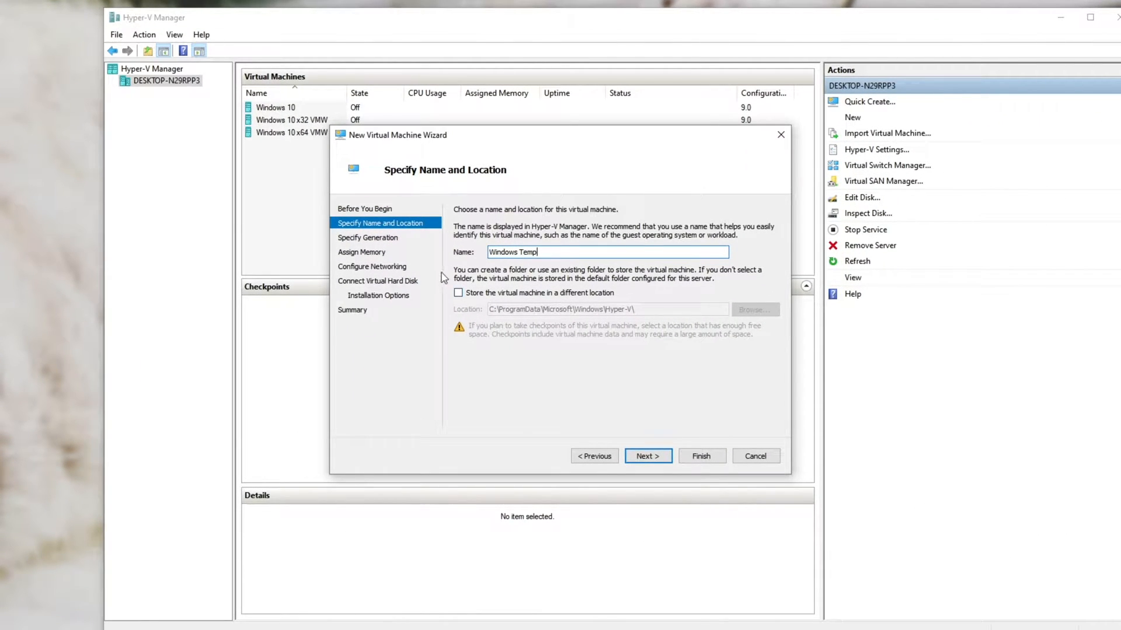
click(458, 293)
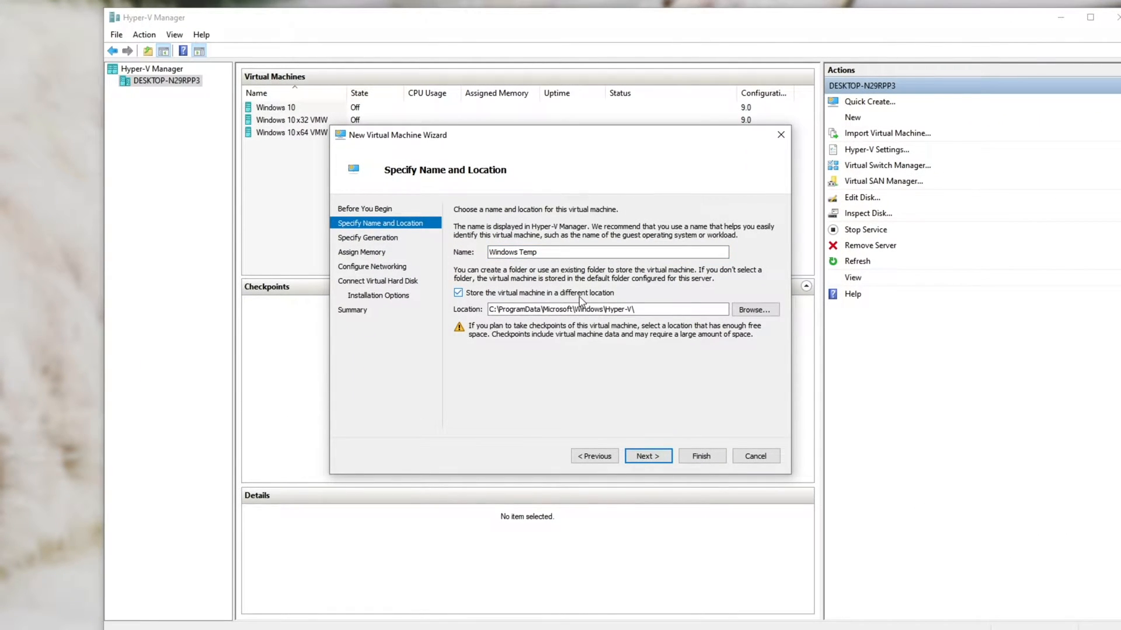
click(755, 456)
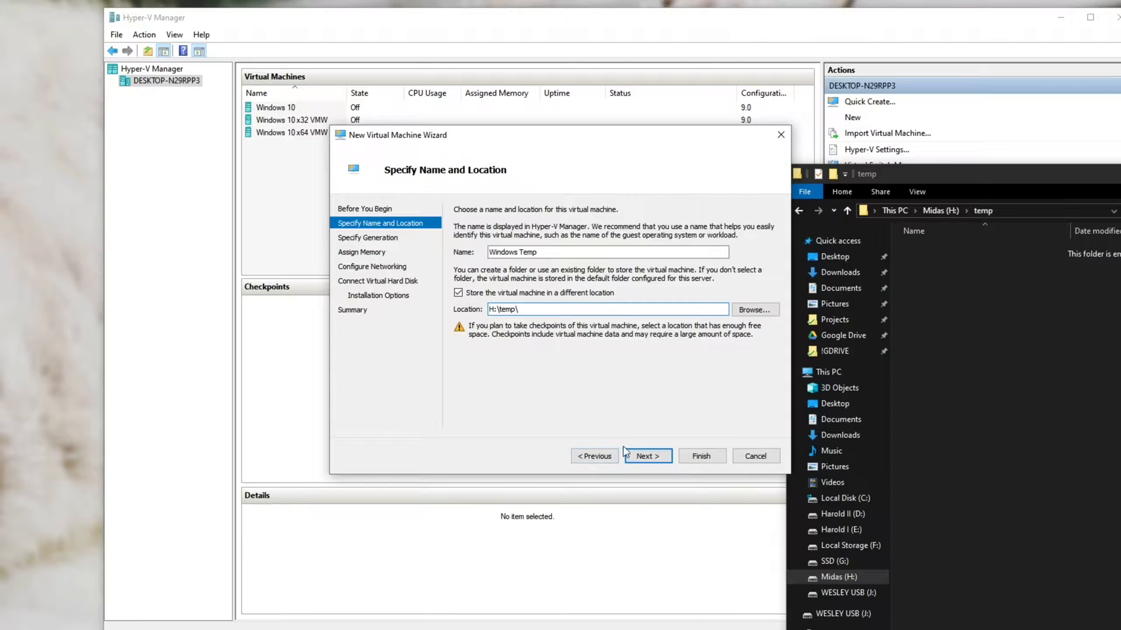
click(646, 456)
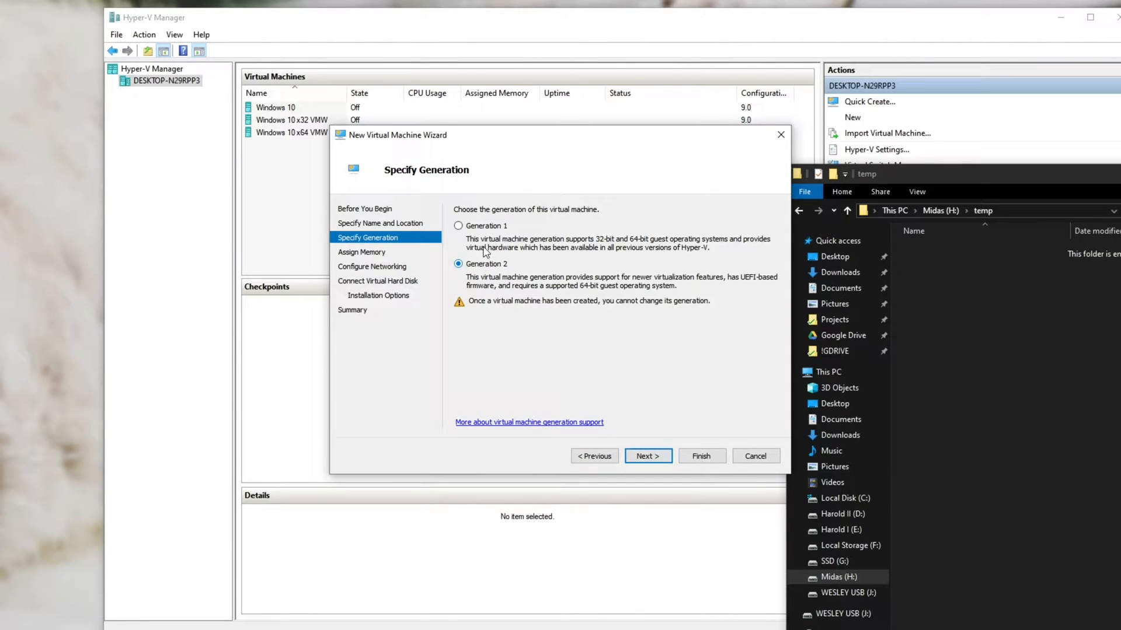
Keep Generation 2 and give the machine 8192 MB of startup memory
click(647, 456)
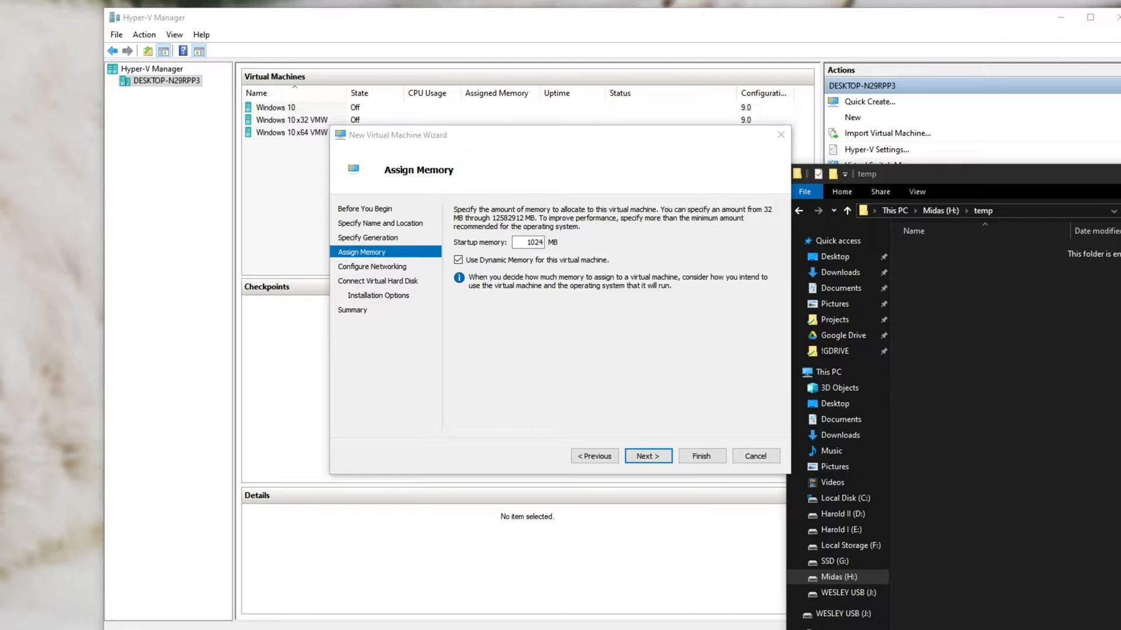
text(8192)
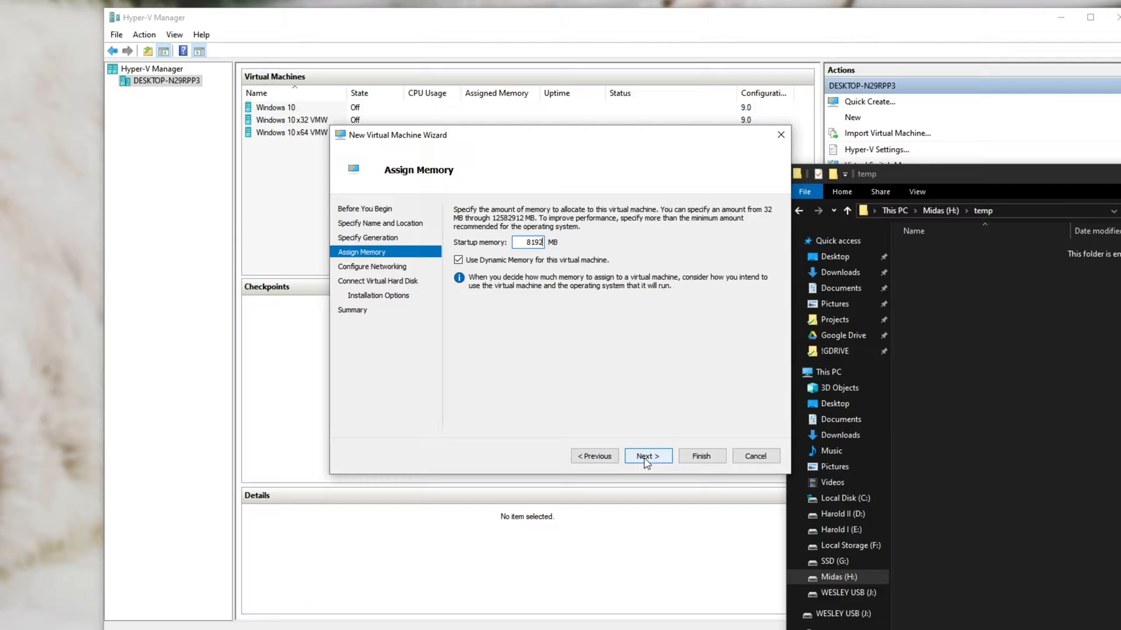
click(647, 456)
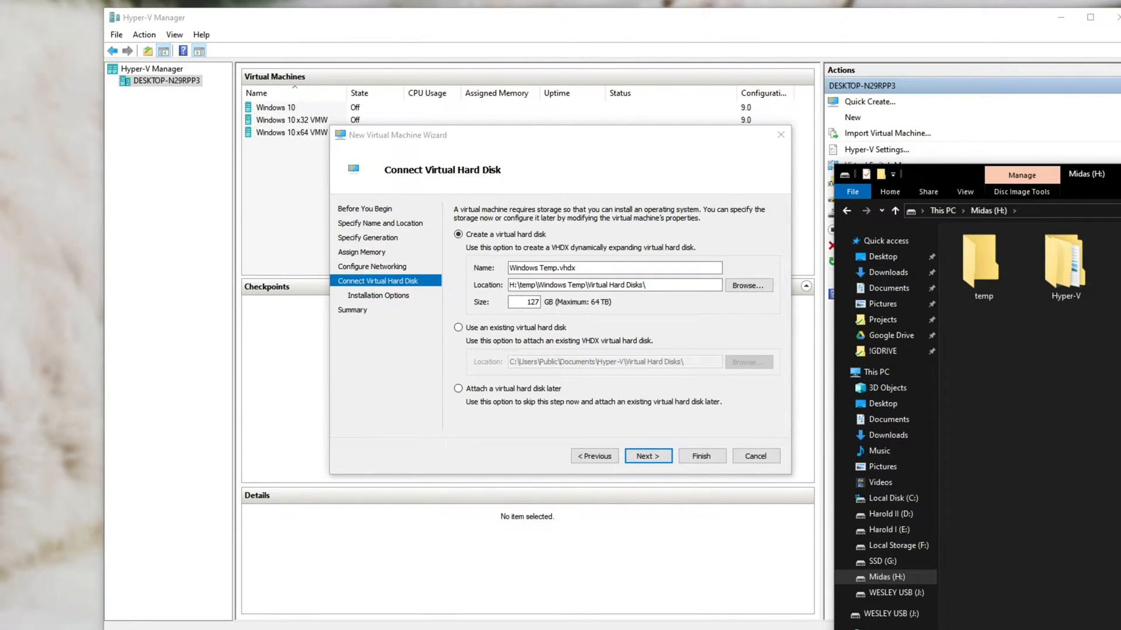
Attach the existing H:\temp\Windows_10.vhdx as the machine's hard disk
click(611, 268)
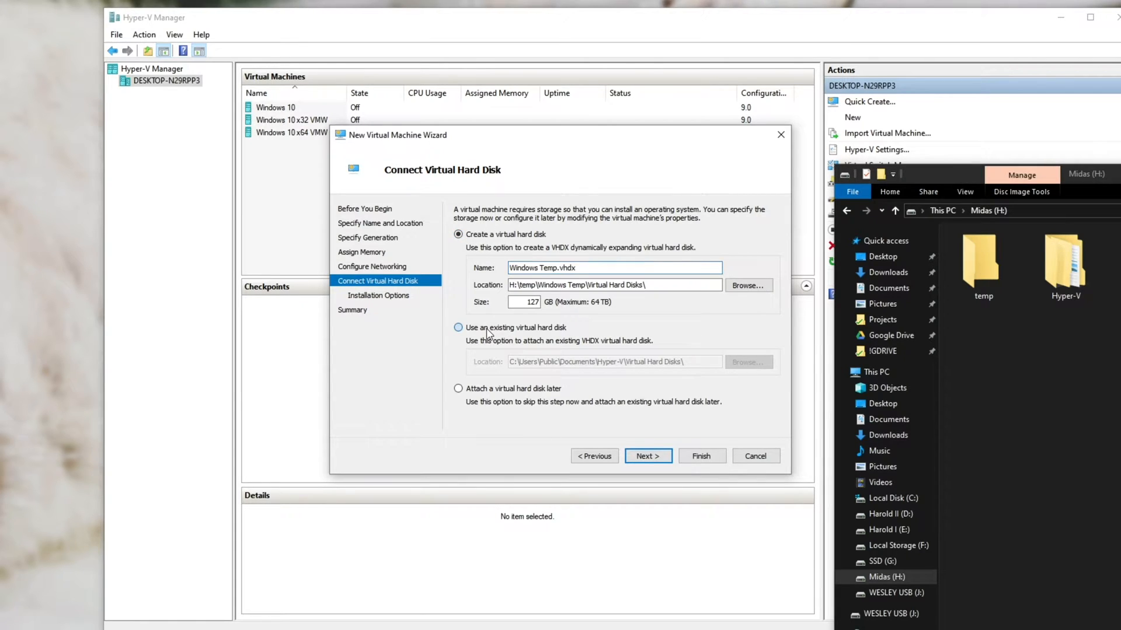
click(458, 328)
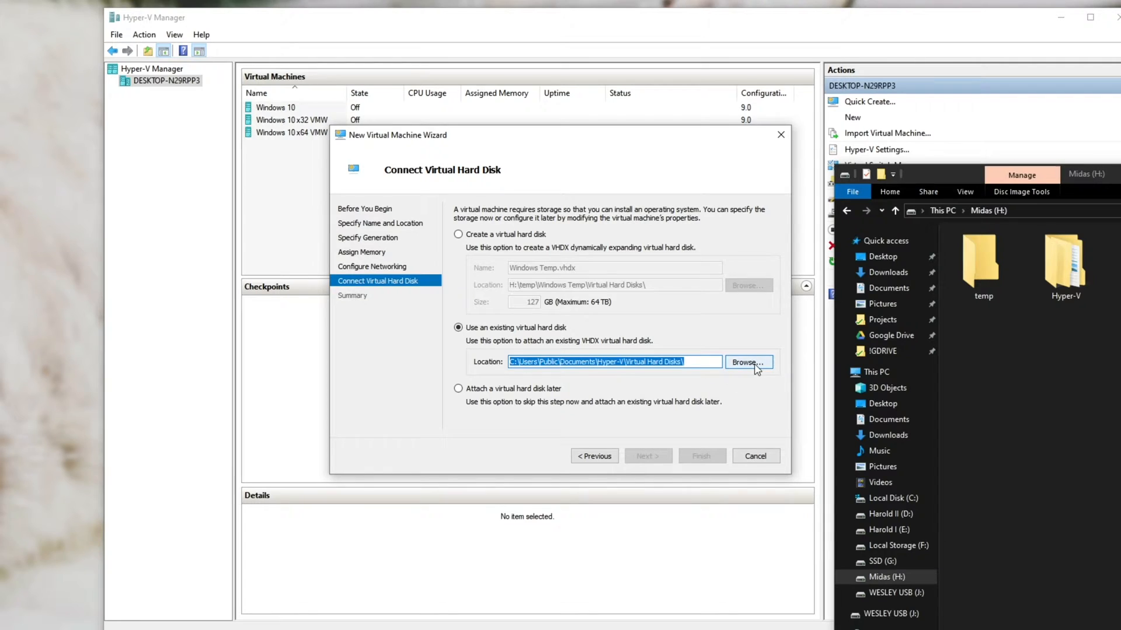
click(747, 362)
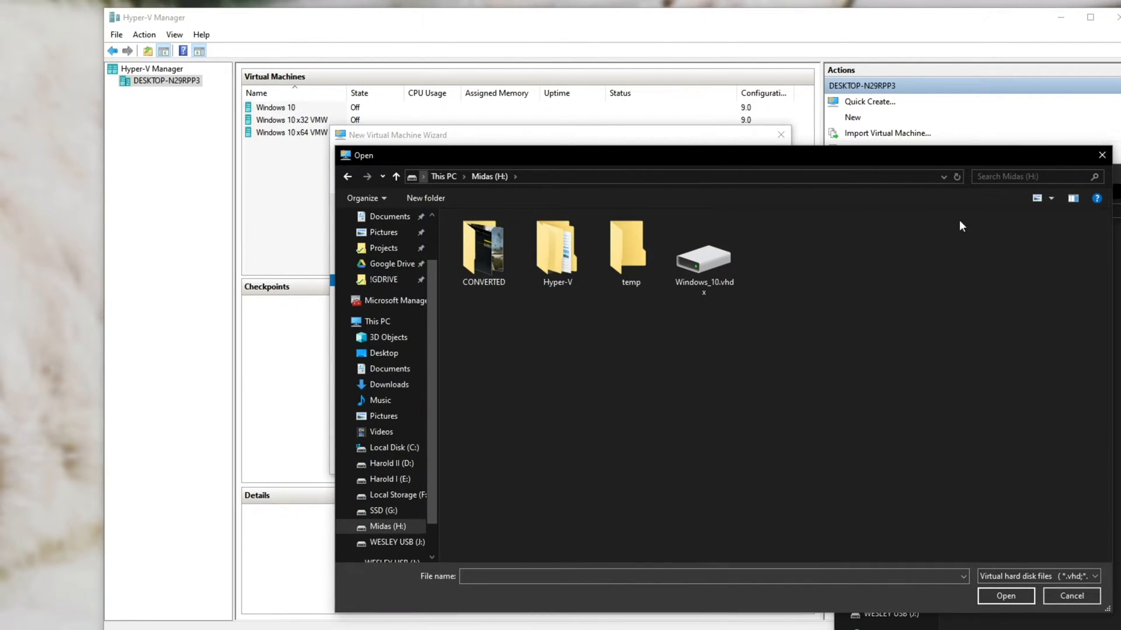
click(704, 254)
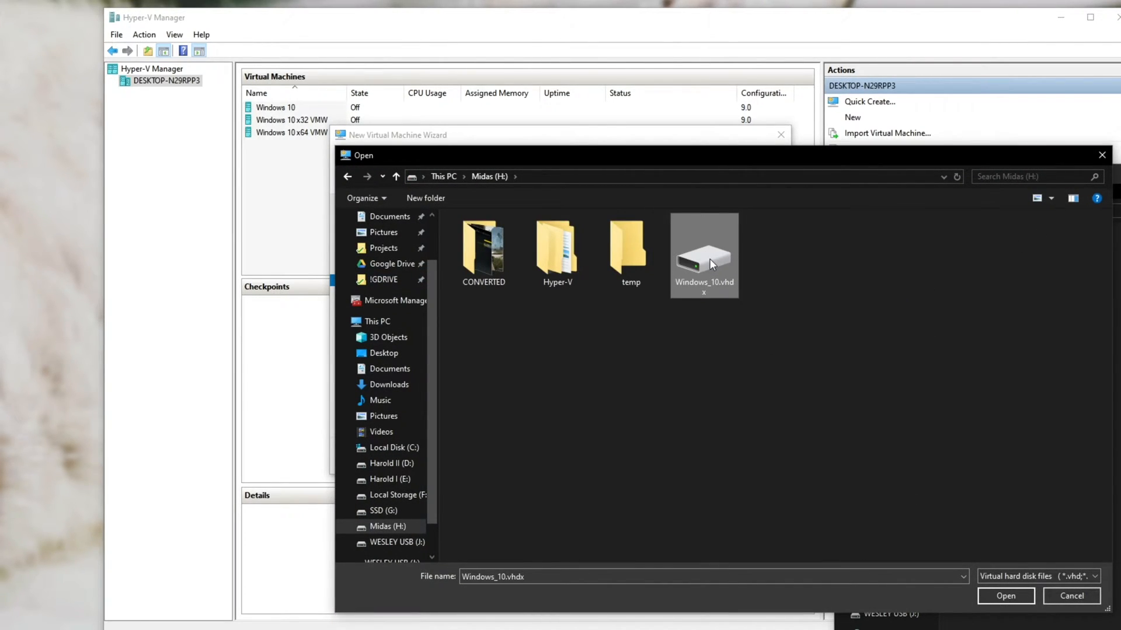
double_click(631, 250)
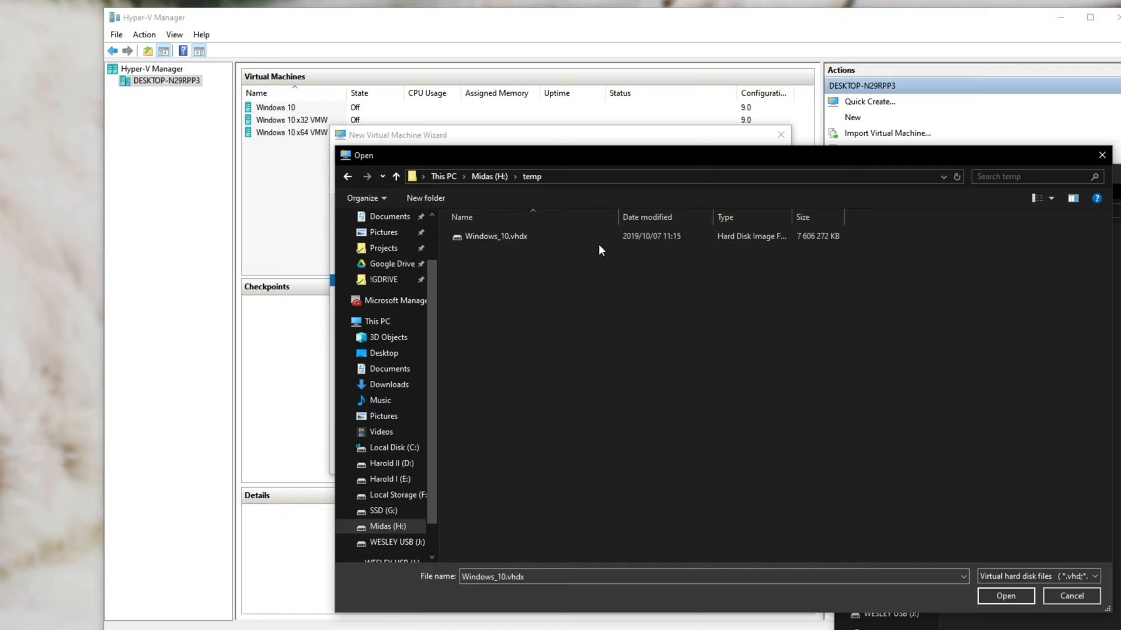
click(1005, 596)
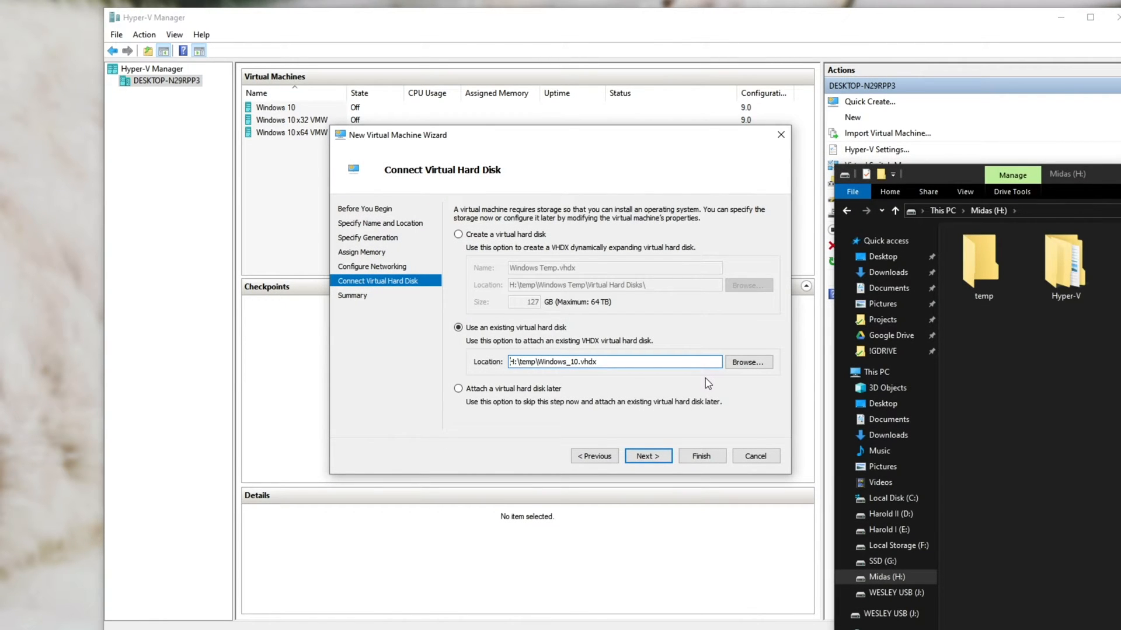
click(647, 456)
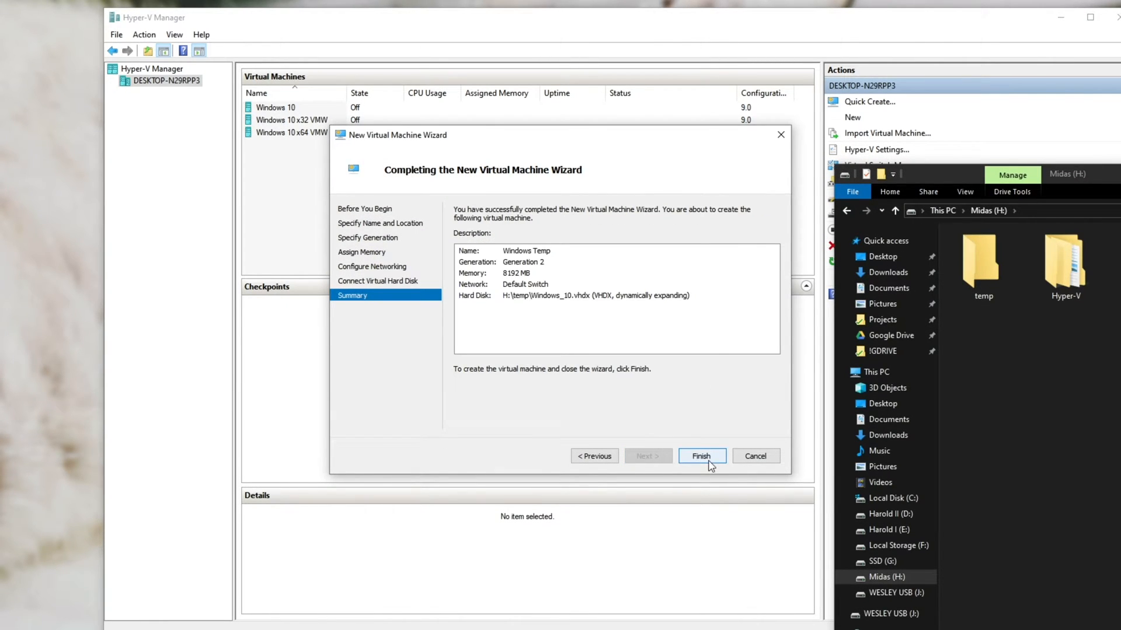
Finish the wizard, then browse H:\temp\Virtual Machines to see the machine's files
click(700, 456)
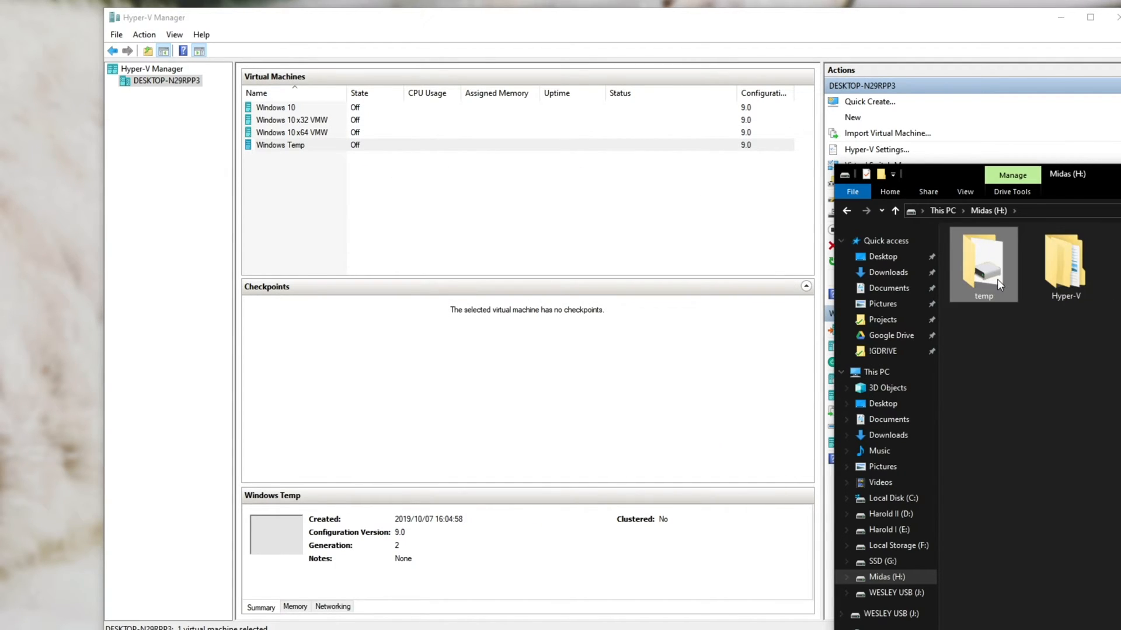
double_click(984, 265)
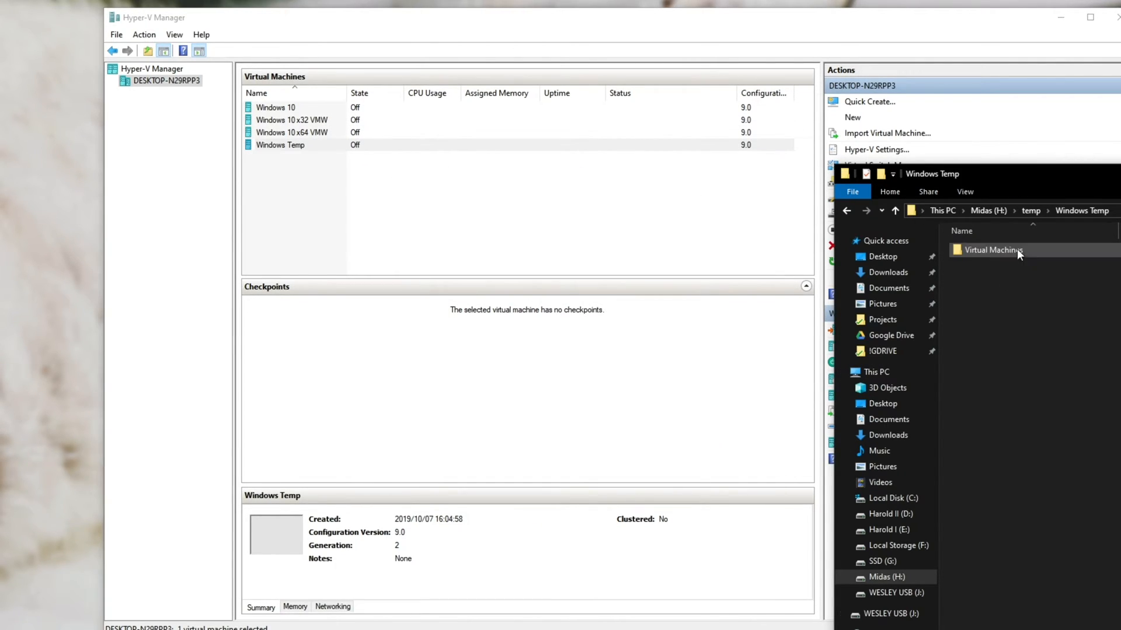
double_click(994, 249)
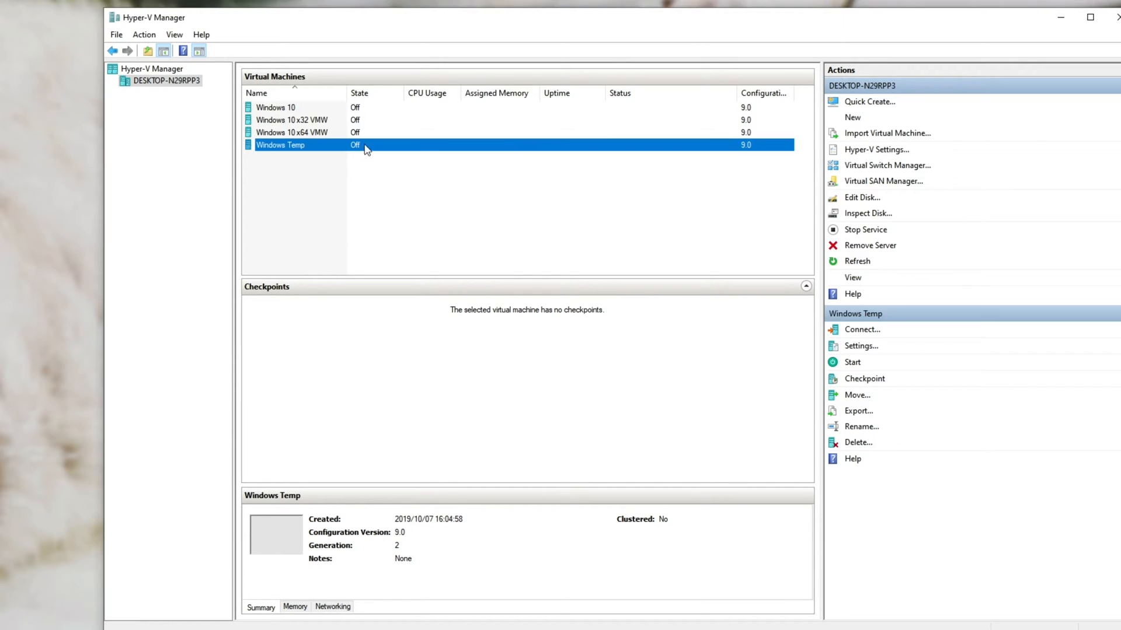
Start Windows Temp and connect to its display
click(852, 362)
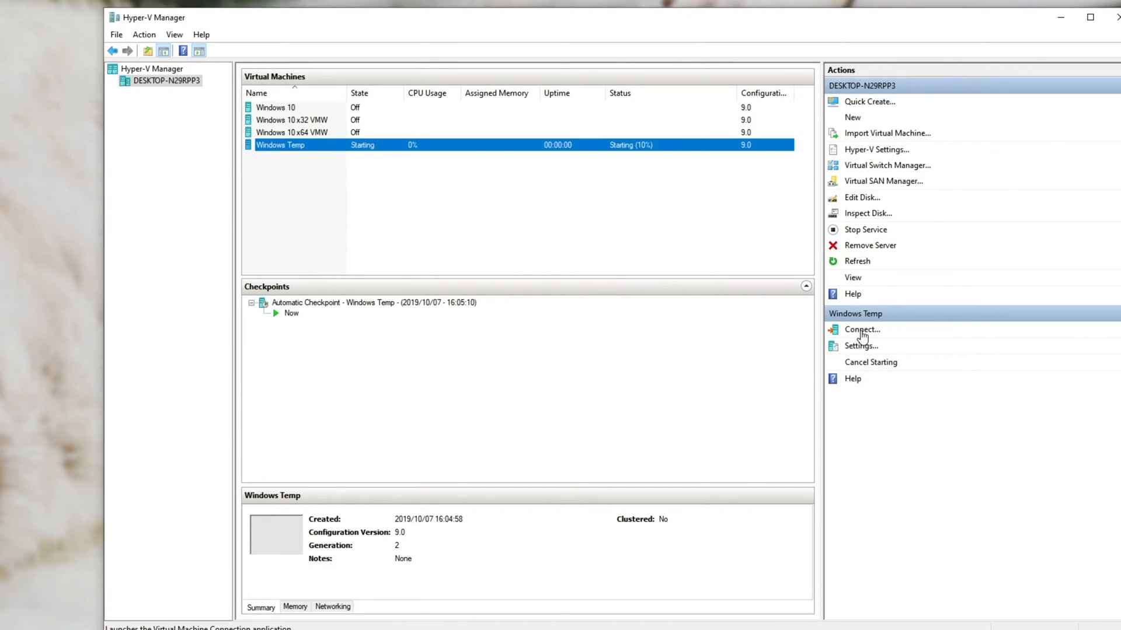
click(863, 329)
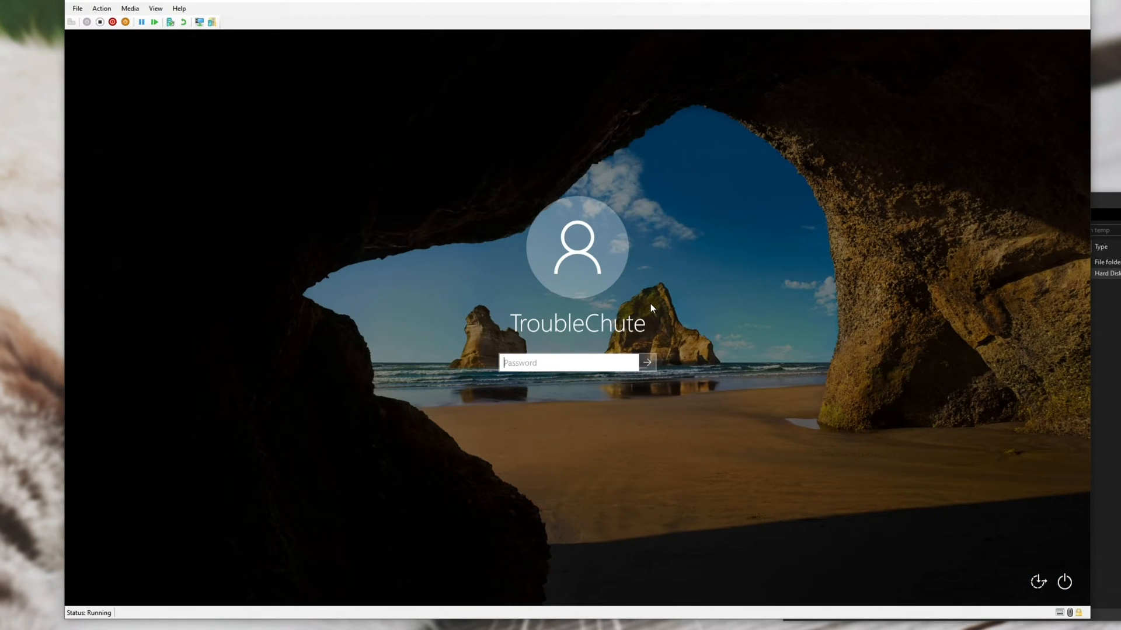
mouse_move(642, 315)
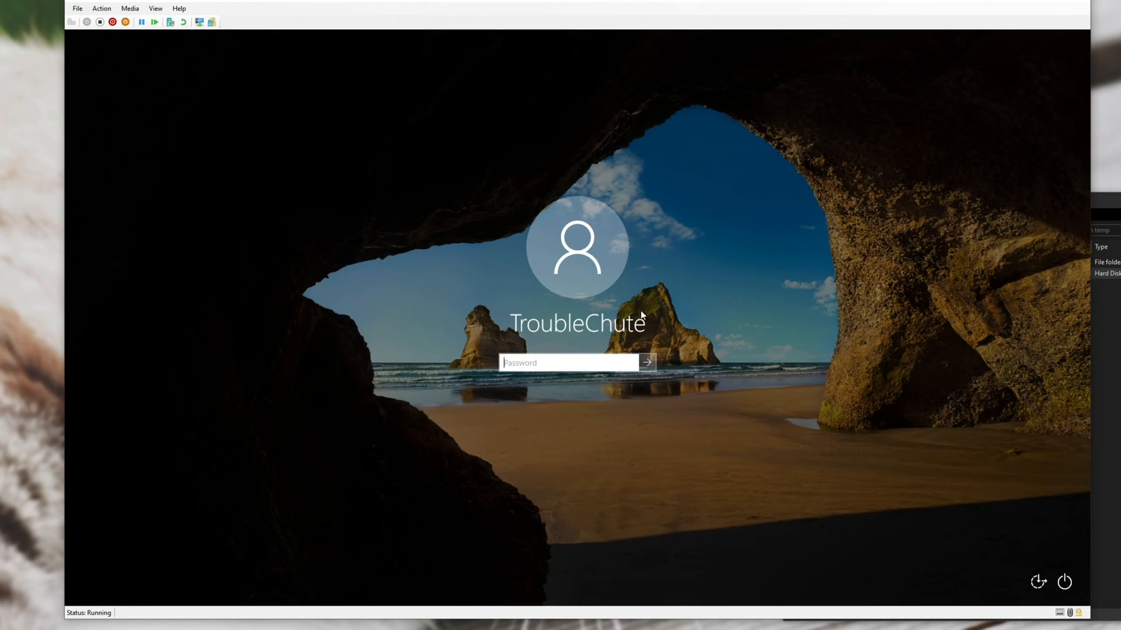
click(565, 363)
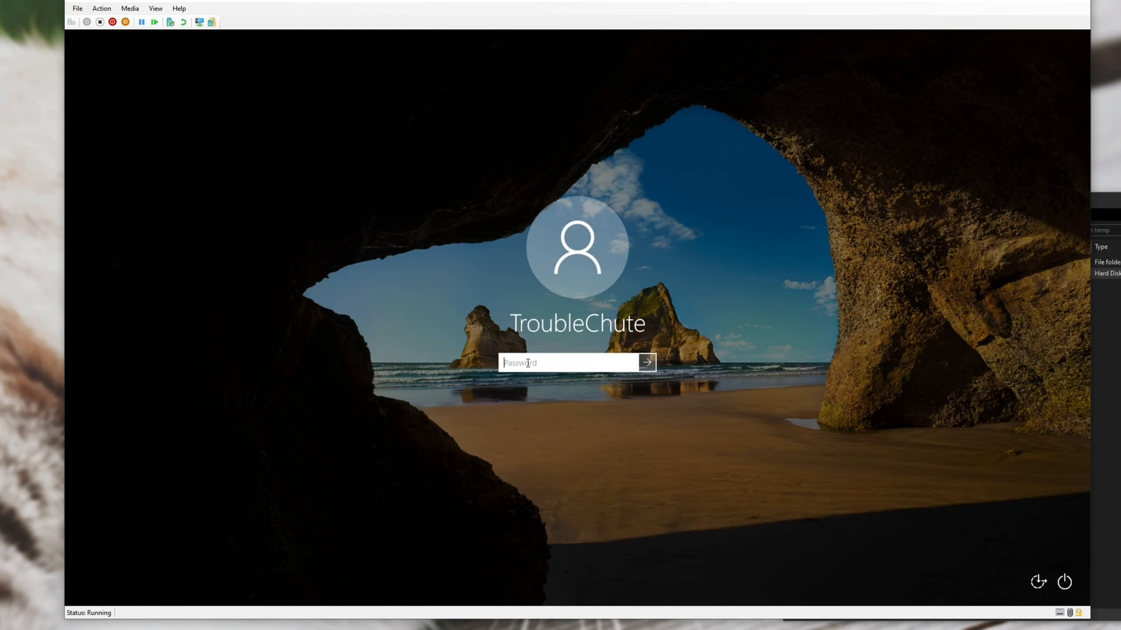